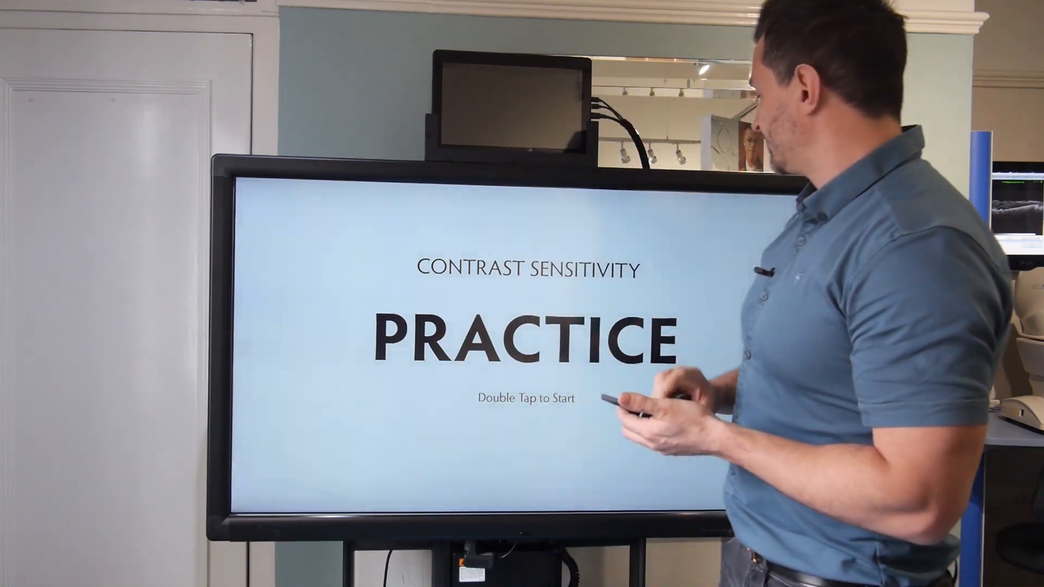
pyautogui.doubleClick(520, 333)
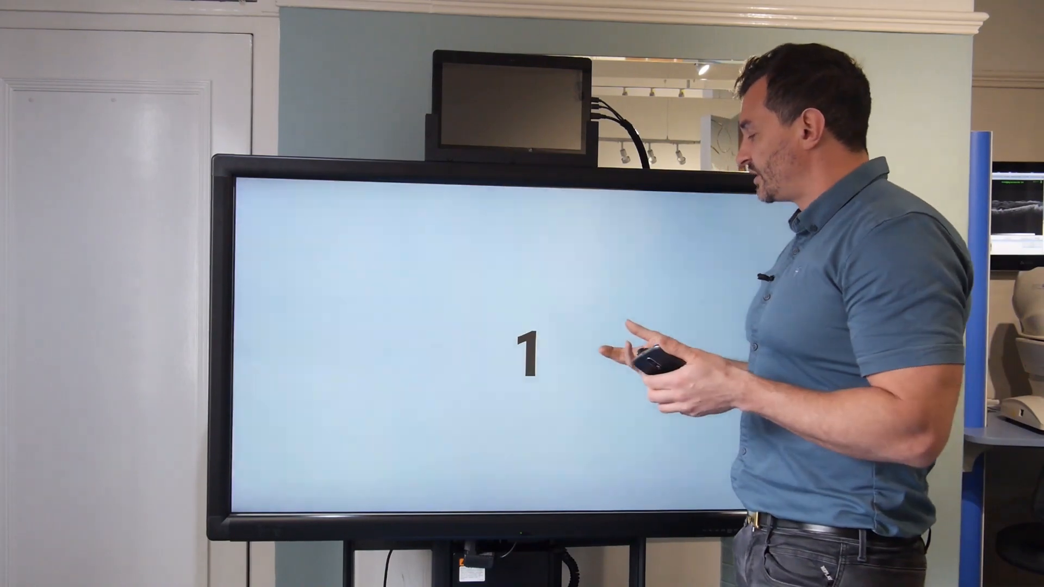